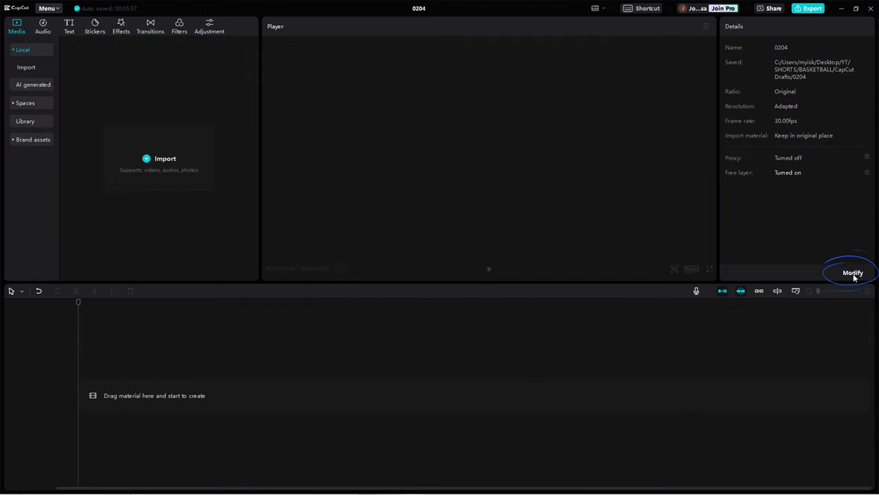
Step: Rename the empty project to the See-Through name via Project settings and save
click(851, 272)
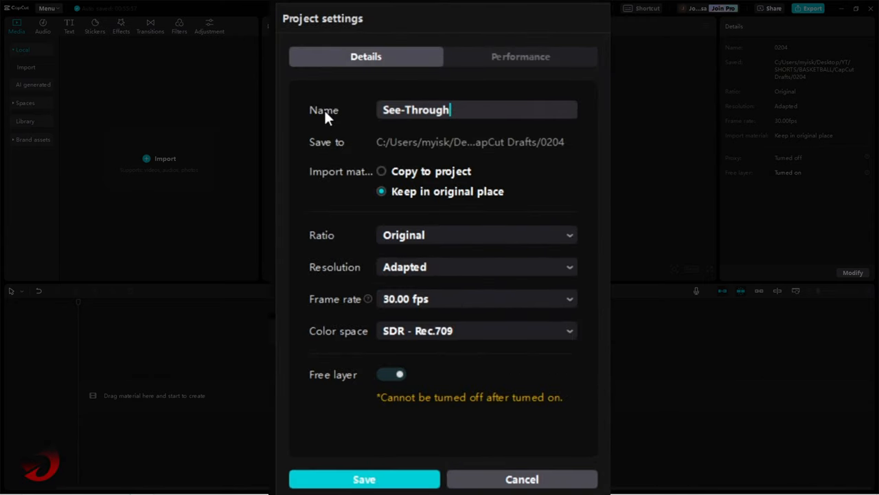
click(364, 478)
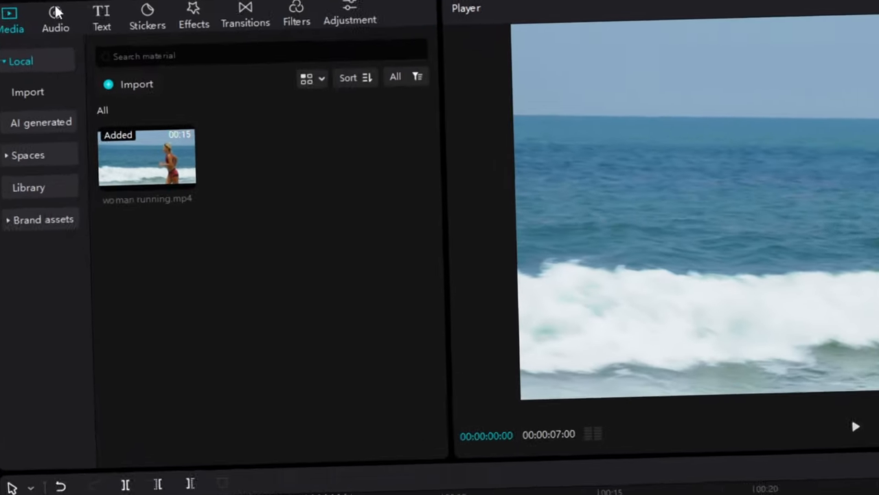
Step: Add a Default text layer reading 'run' over the clip, bold white with a low-blur shadow
click(102, 14)
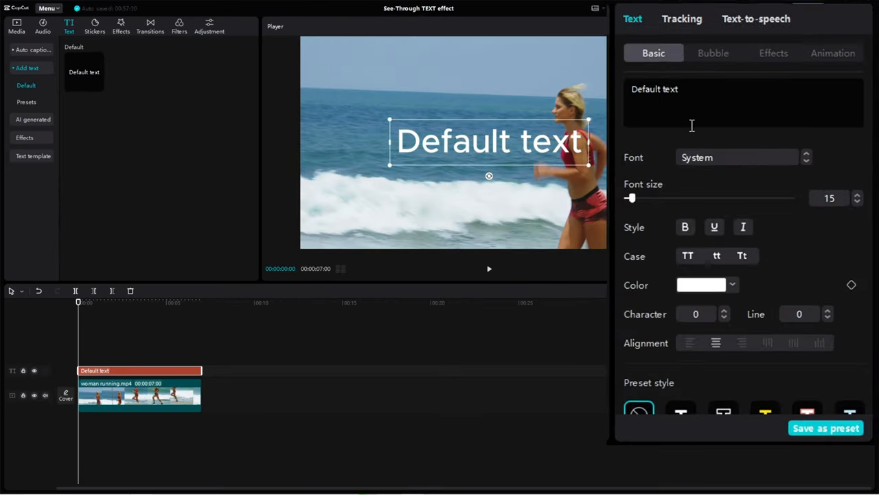
text(run)
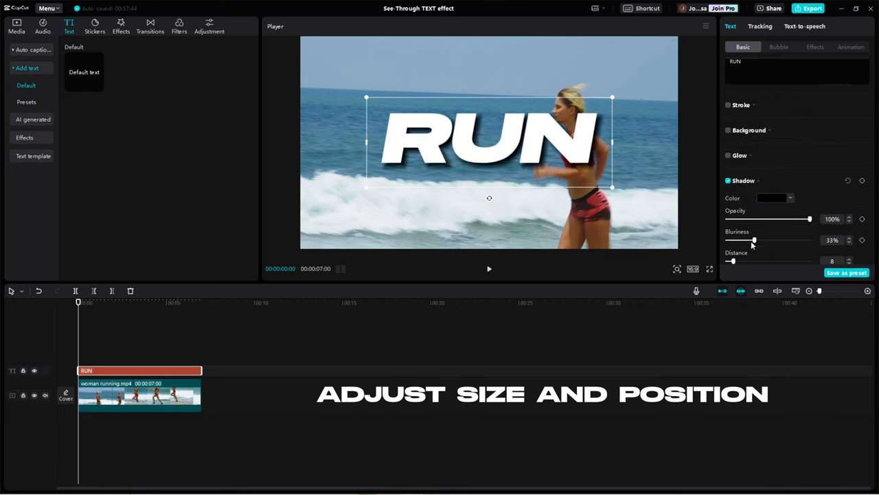
drag(754, 239, 730, 239)
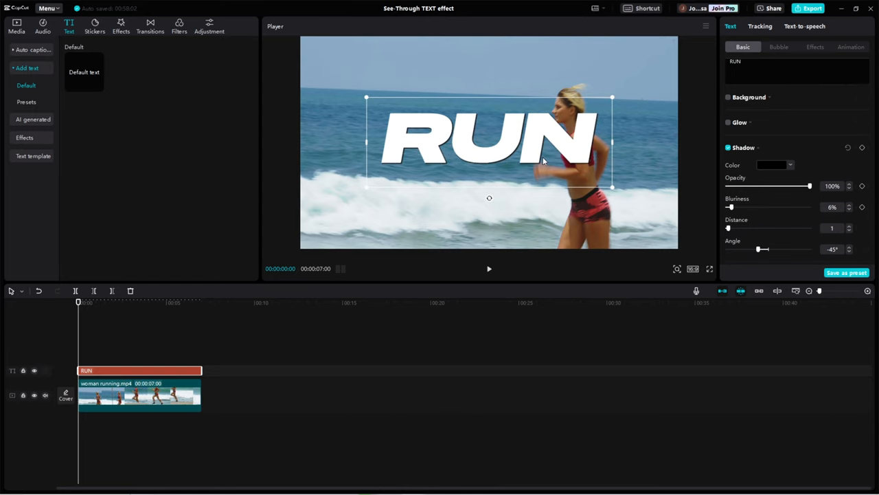
Step: Duplicate the running clip above the text and apply Auto cutout with no outline
click(137, 396)
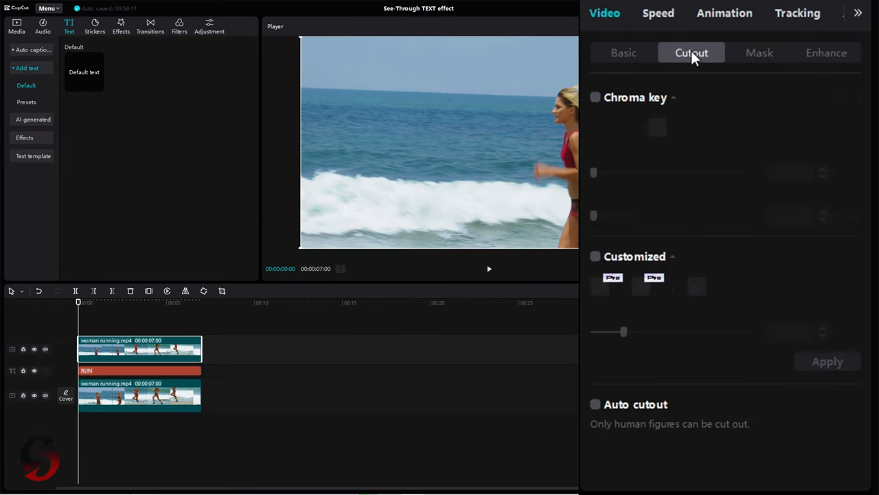
click(595, 404)
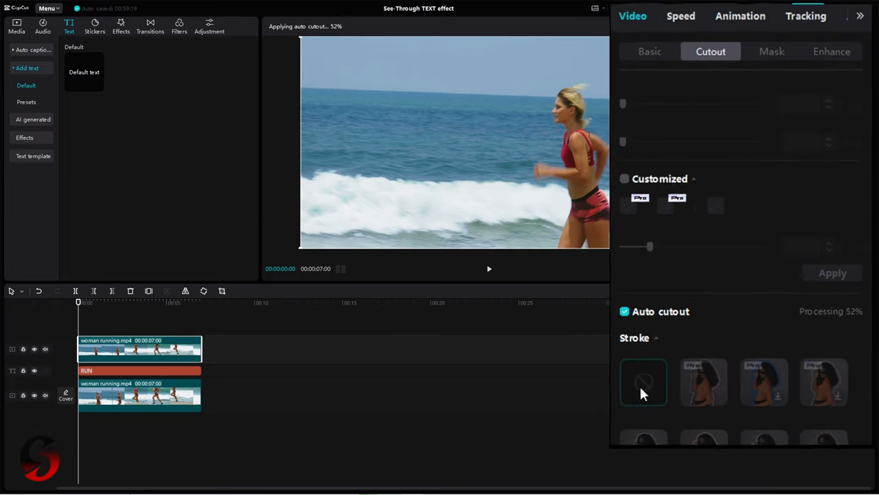
click(140, 371)
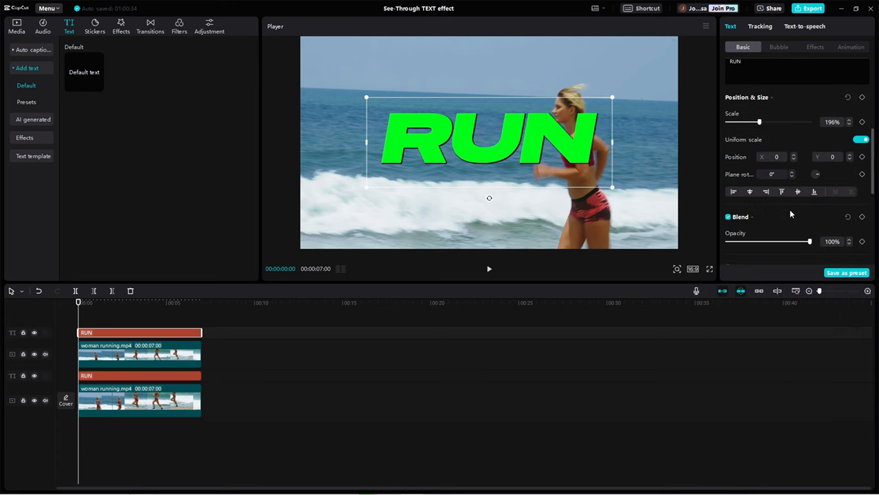
Step: Give the green RUN copy a stroke outline and turn it into a compound clip
scroll(down, 3)
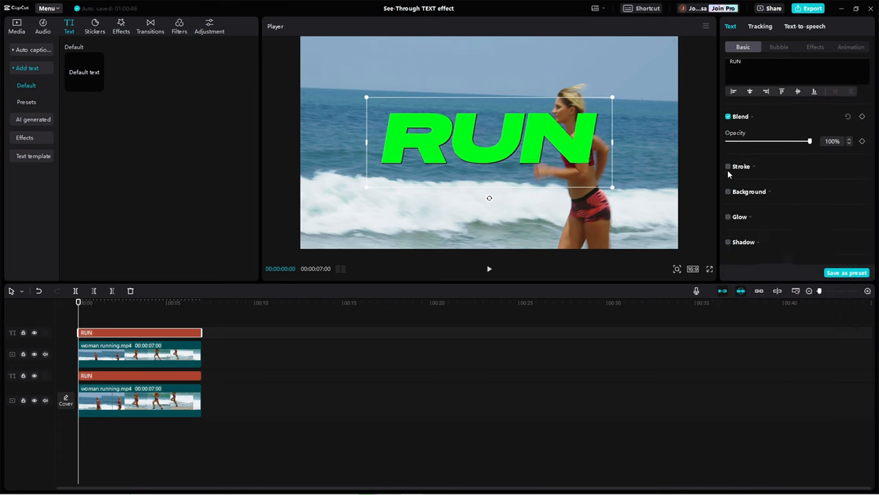
click(728, 166)
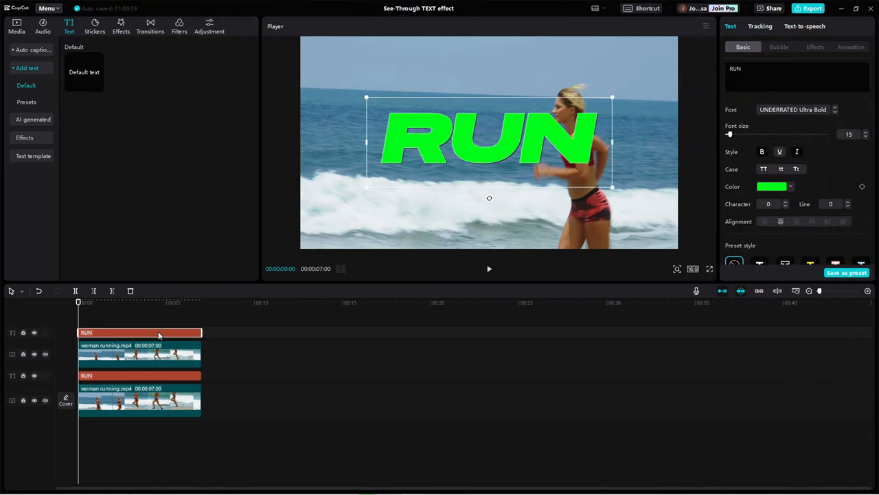
right_click(158, 332)
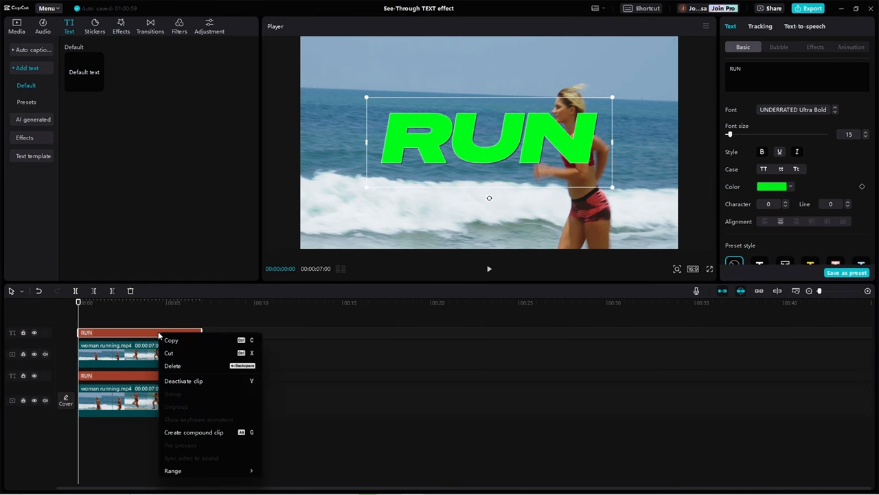
click(194, 431)
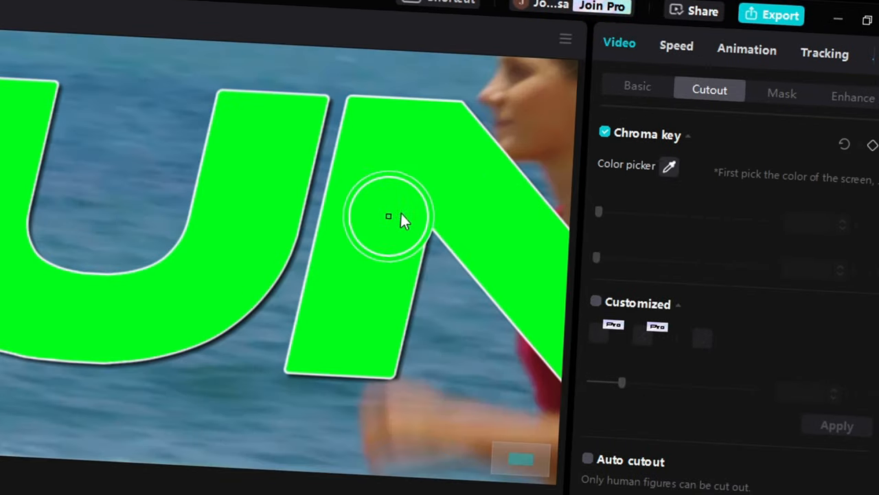
Step: Chroma-key the sampled green from the RUN compound clip so only outlines remain
click(390, 217)
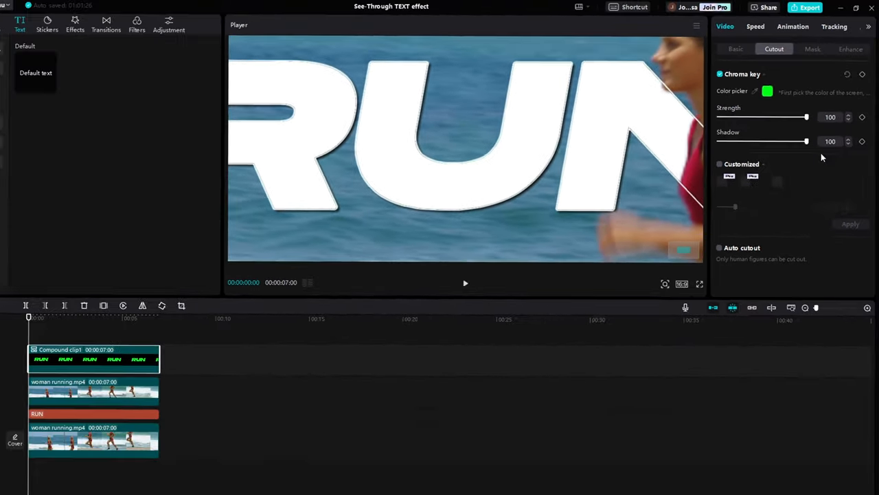
click(464, 283)
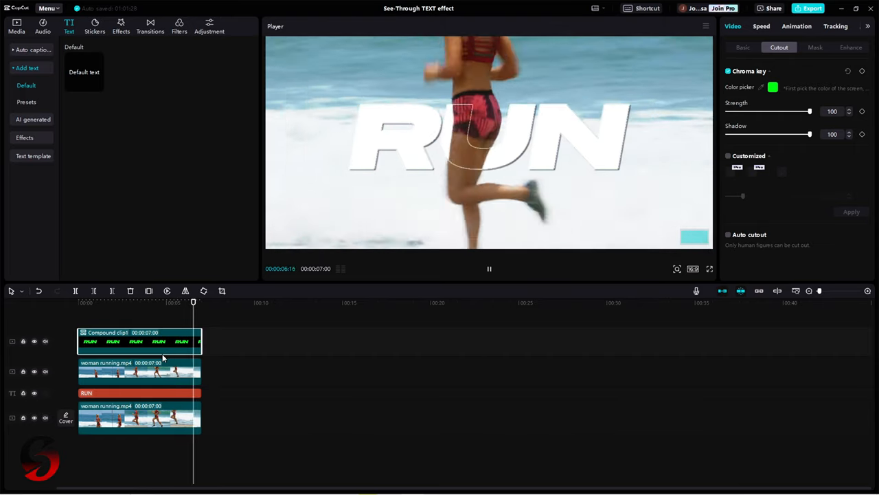
Step: Bring up the Export dialog for the finished see-through RUN video
click(808, 8)
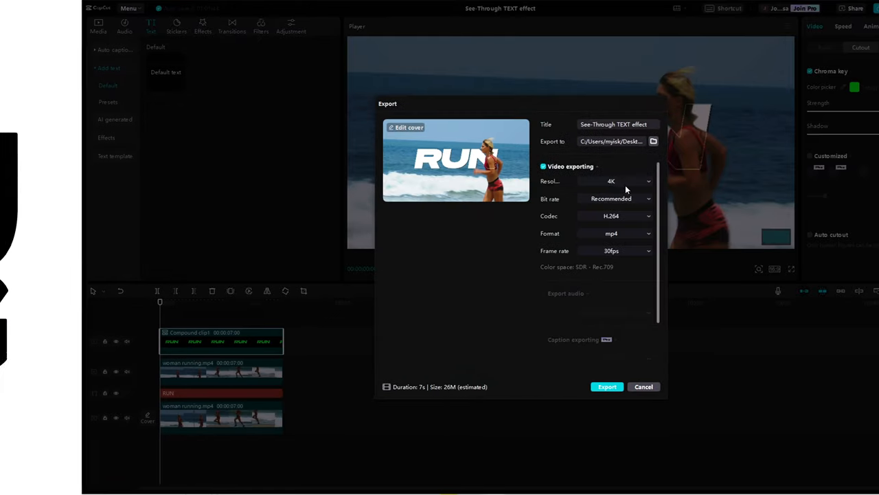